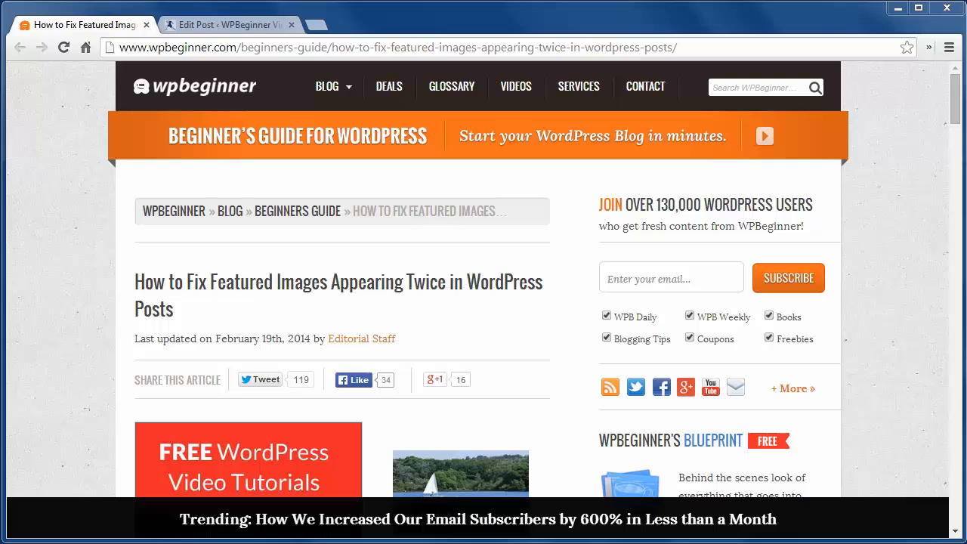
mouse_move(154, 139)
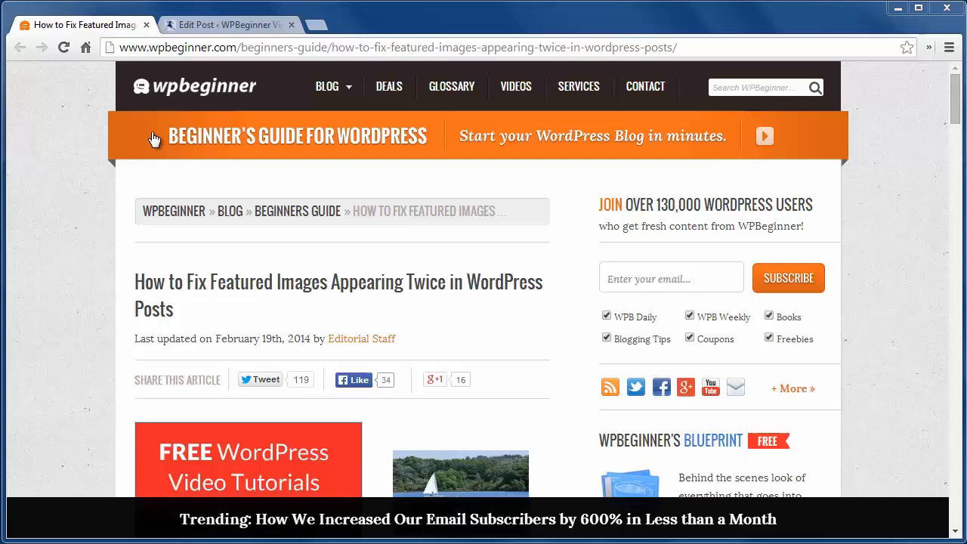
Set the lakeside landscape photo from the media library as the post's featured image
click(226, 24)
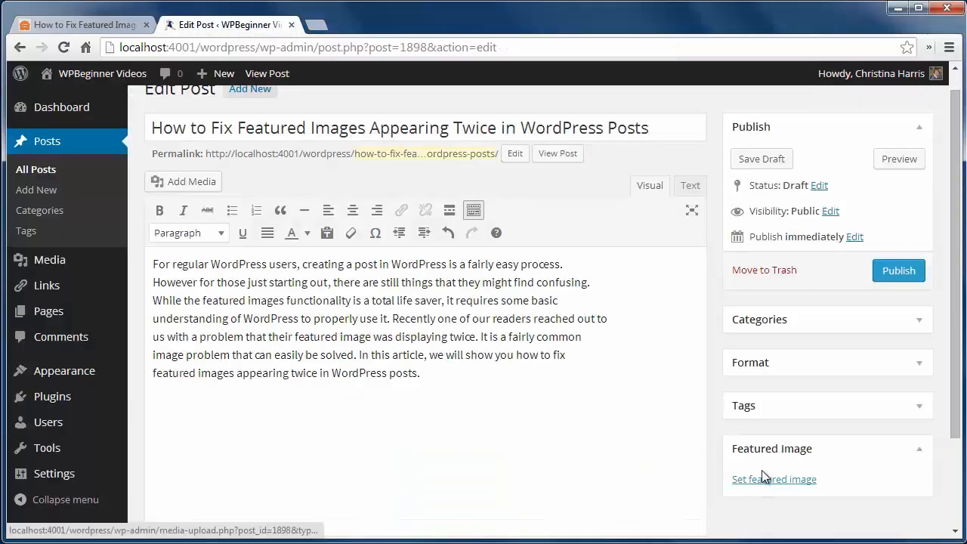
click(774, 479)
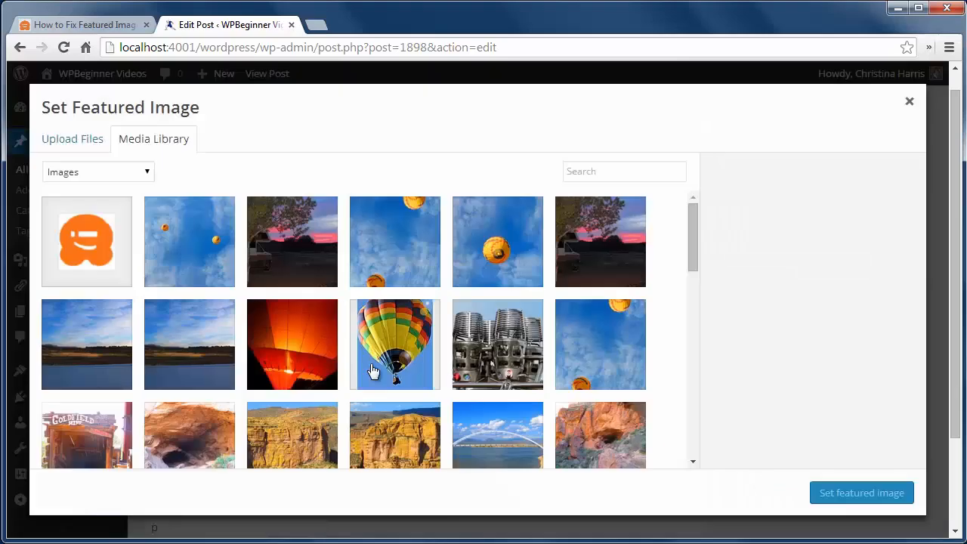
click(189, 344)
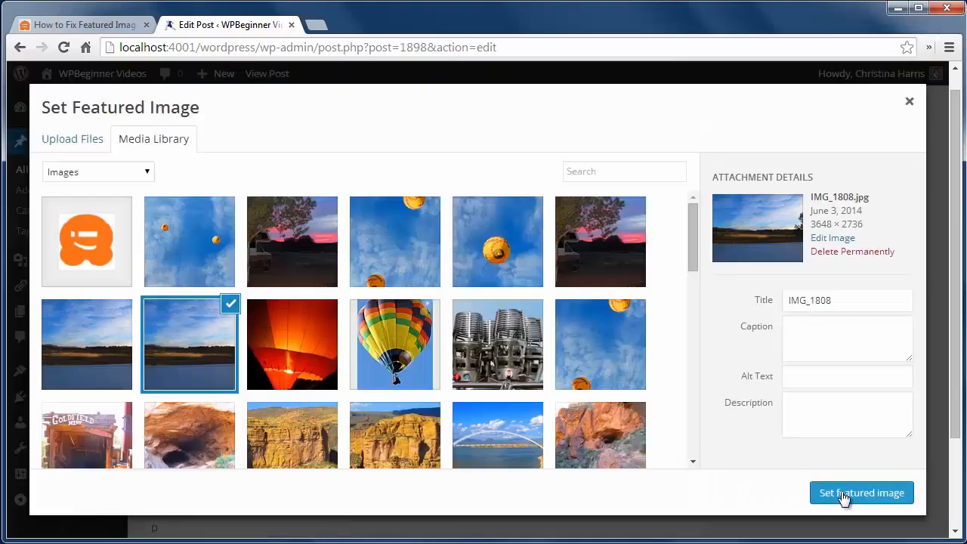
click(862, 493)
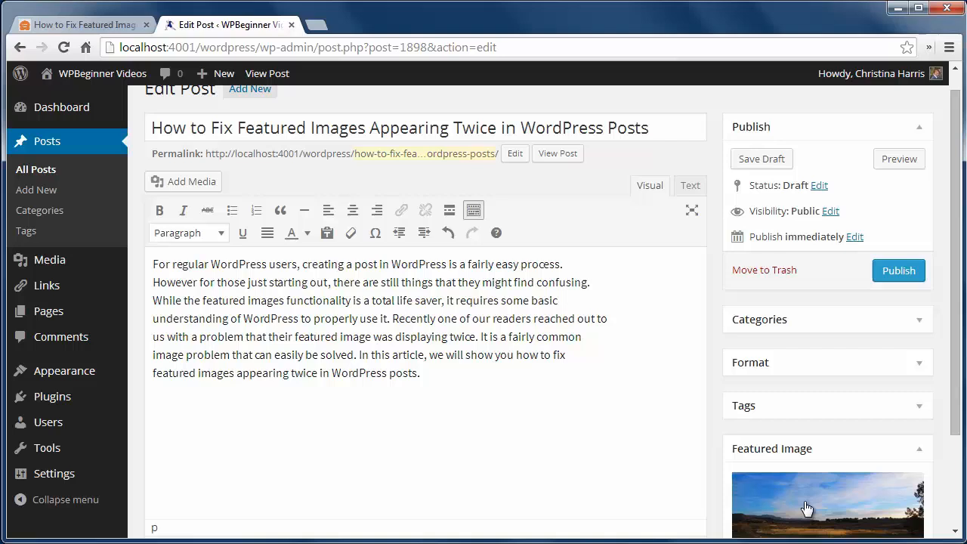
Insert the same landscape photo into the post body and preview the post showing it twice
scroll(down, 3)
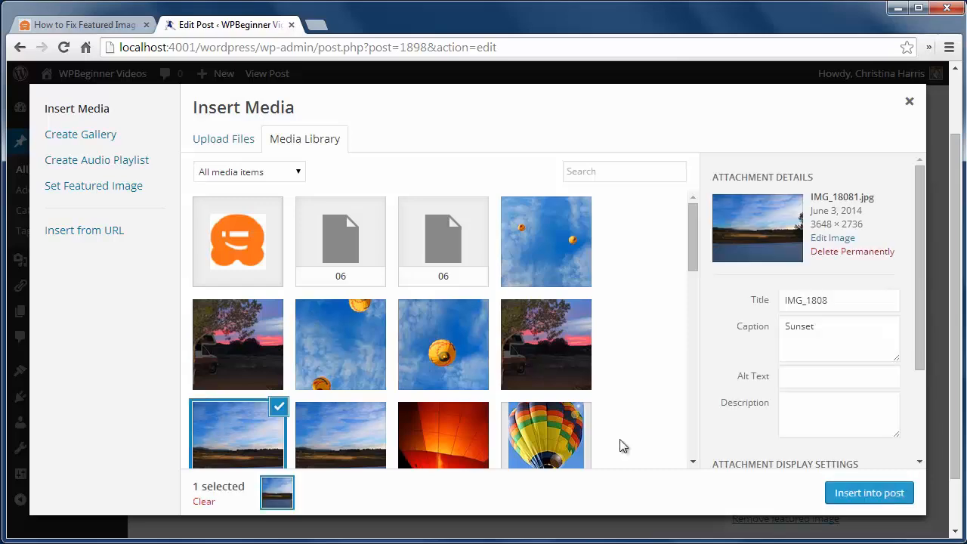
click(869, 493)
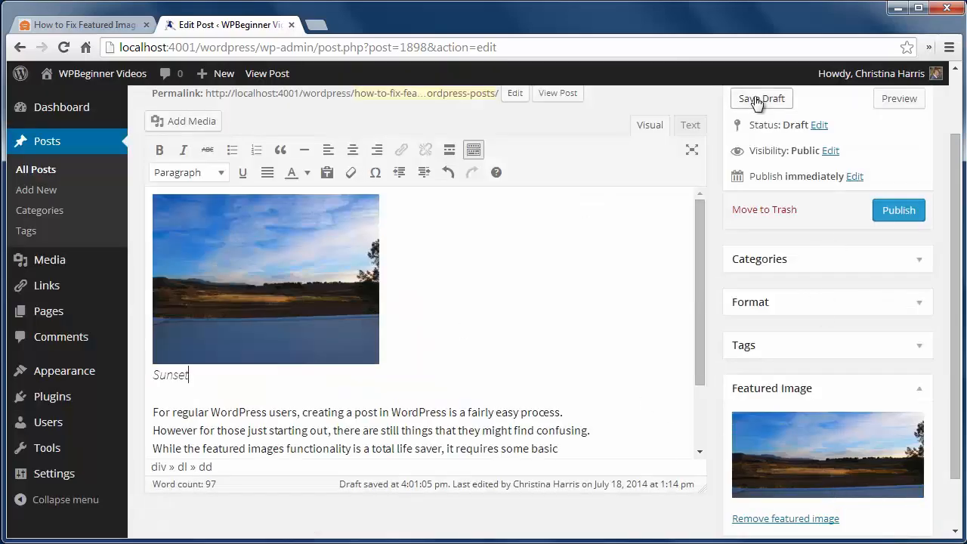
click(558, 93)
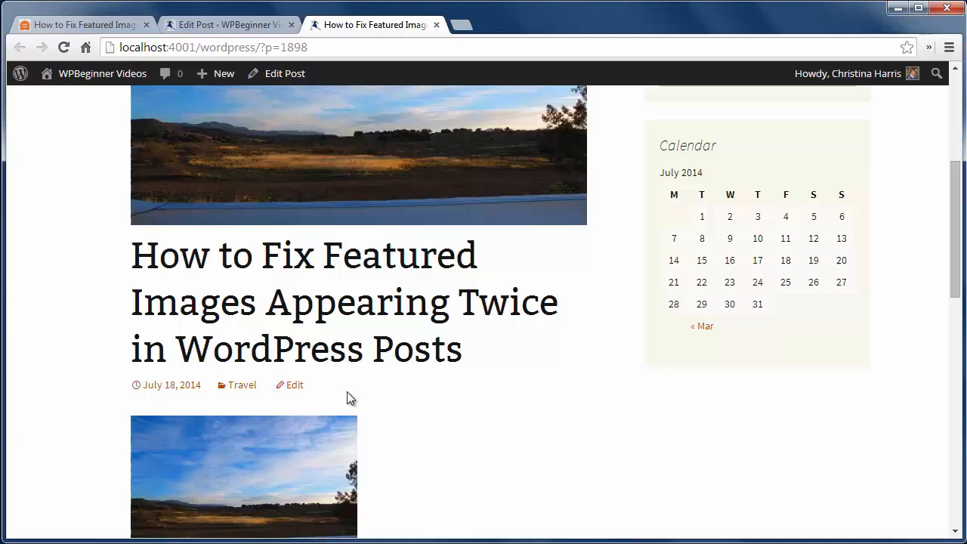
mouse_move(243, 33)
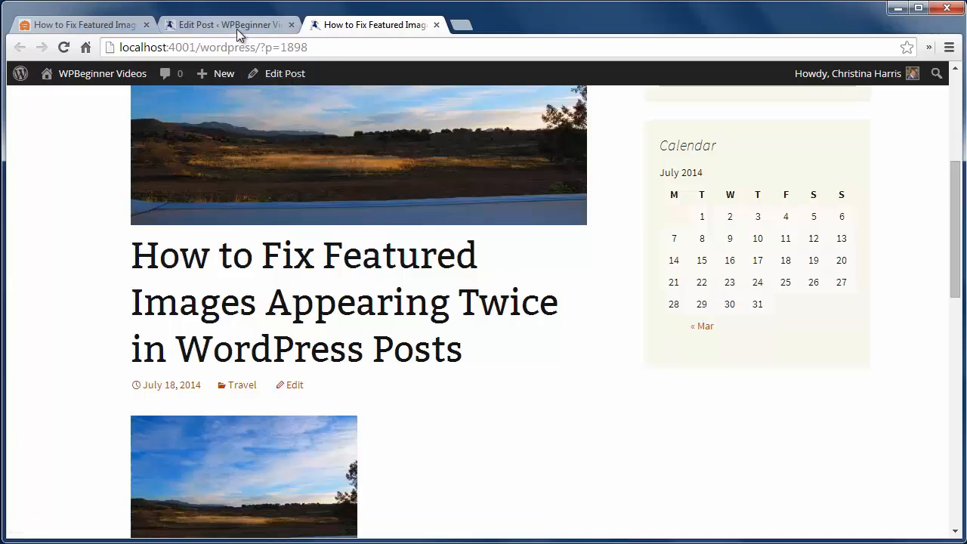
Return from the preview to the post editor with the photo still above the text
click(214, 24)
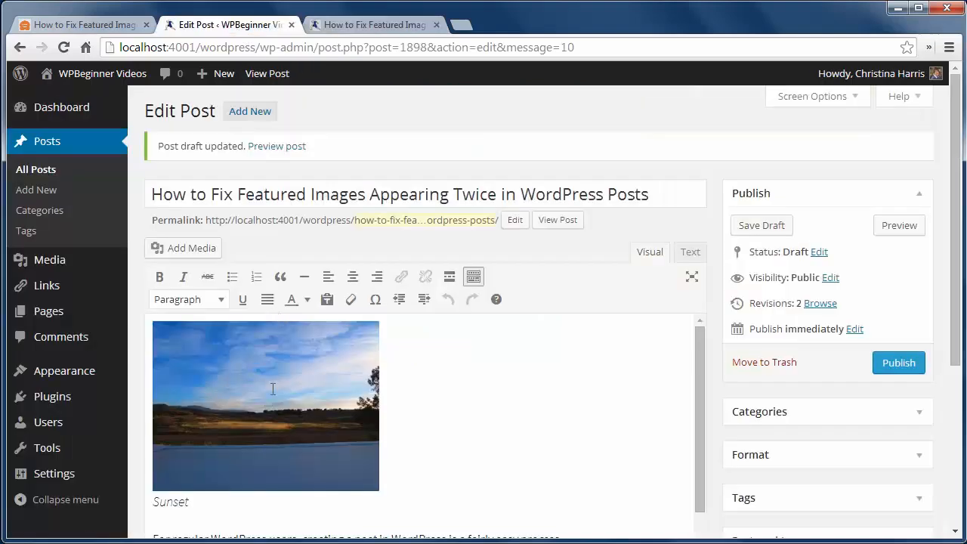